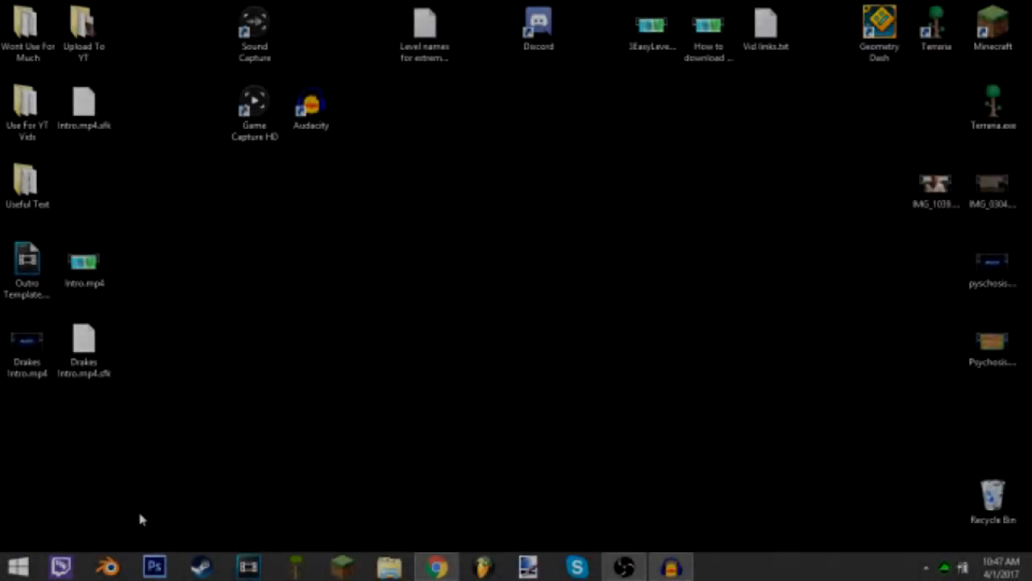
{"action": "mouse_move", "coordinate": [846, 155]}
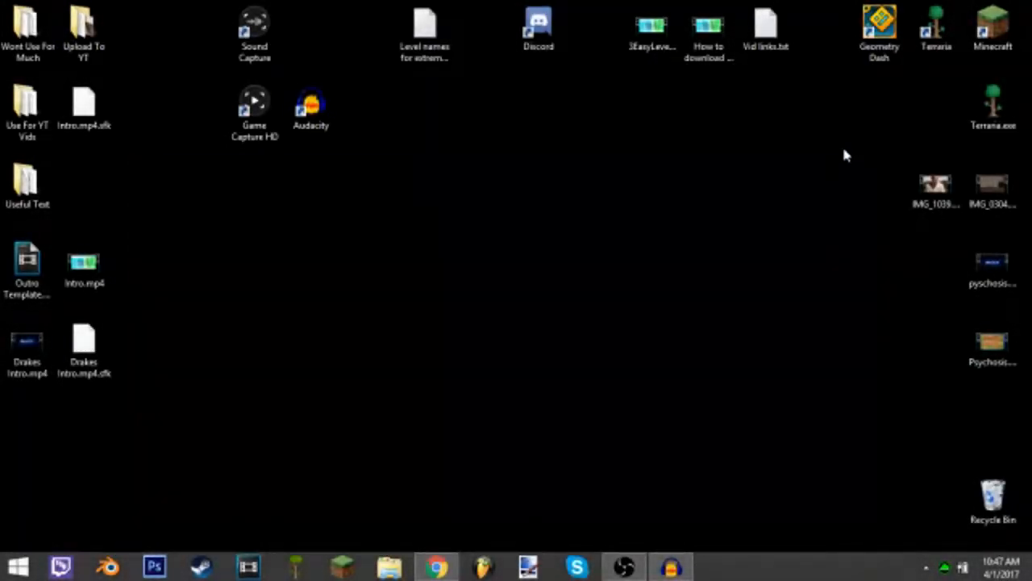
Step: Search YouTube for 'cool songs', scroll the results, then reselect the search to retype
{"action": "left_click_drag", "start_coordinate": [879, 29], "coordinate": [538, 339]}
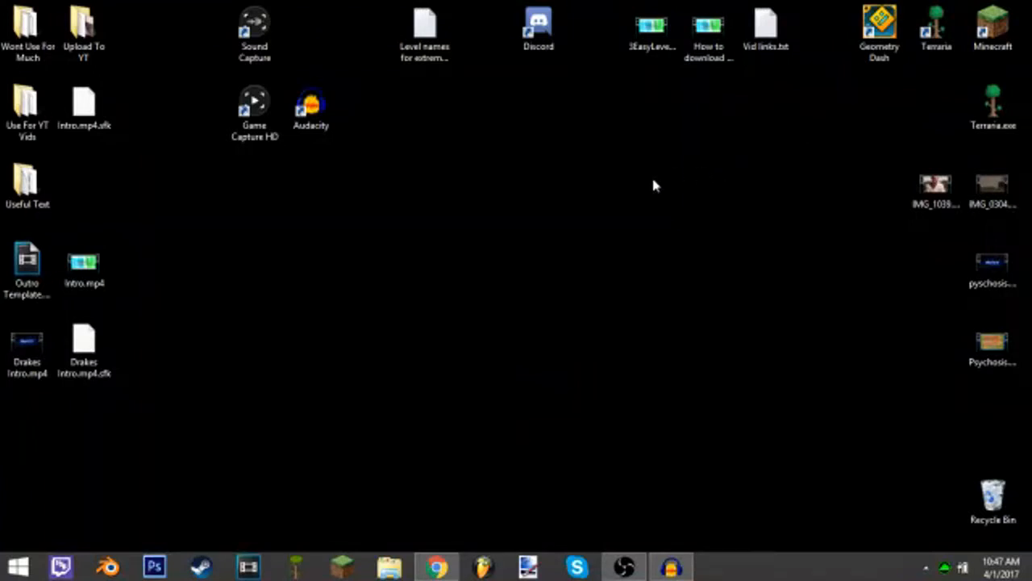
{"action": "mouse_move", "coordinate": [516, 397]}
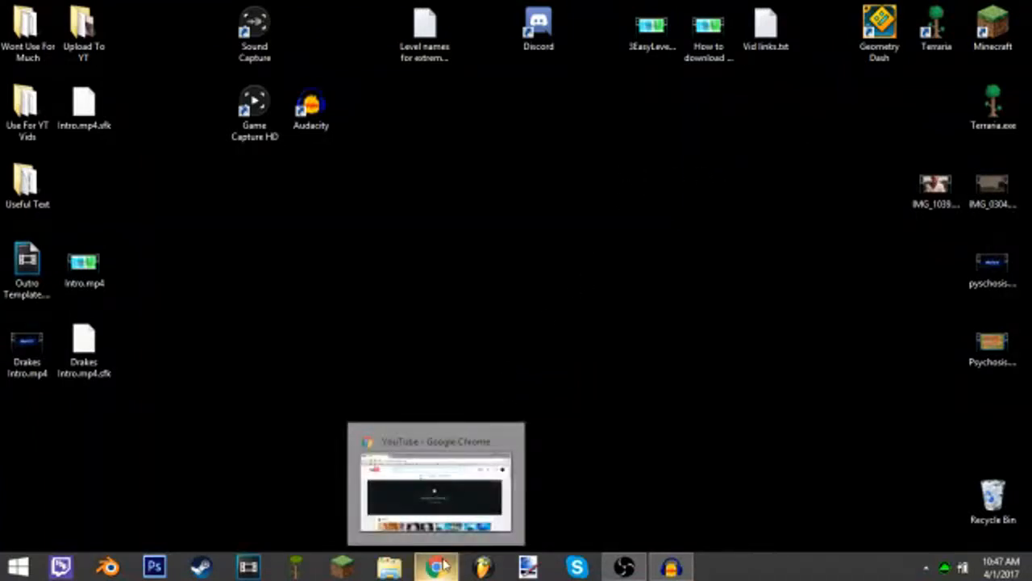
{"action": "left_click", "coordinate": [437, 566]}
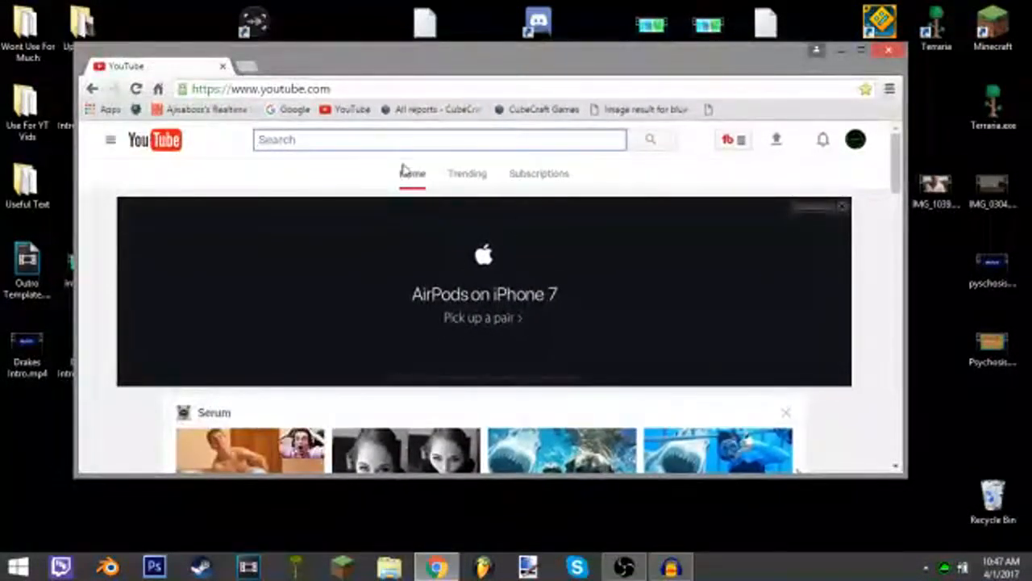
{"action": "mouse_move", "coordinate": [691, 64]}
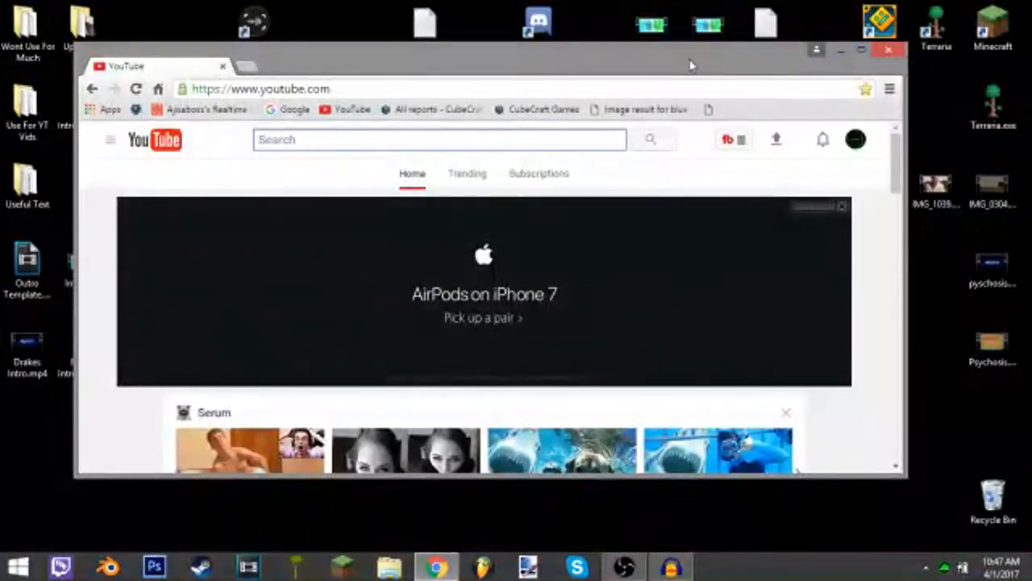
{"action": "left_click", "coordinate": [380, 140]}
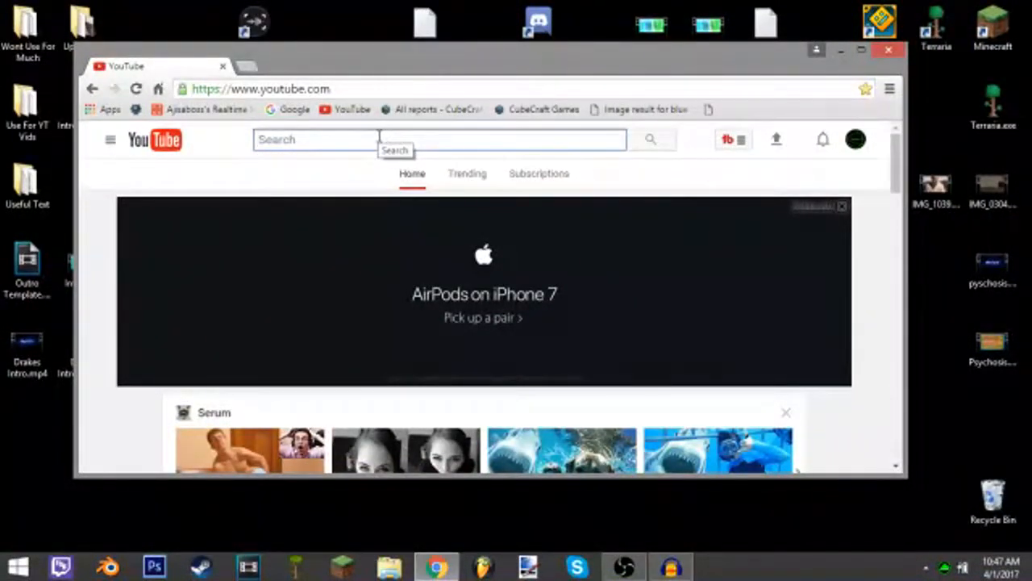
{"action": "type", "text": "cool songs"}
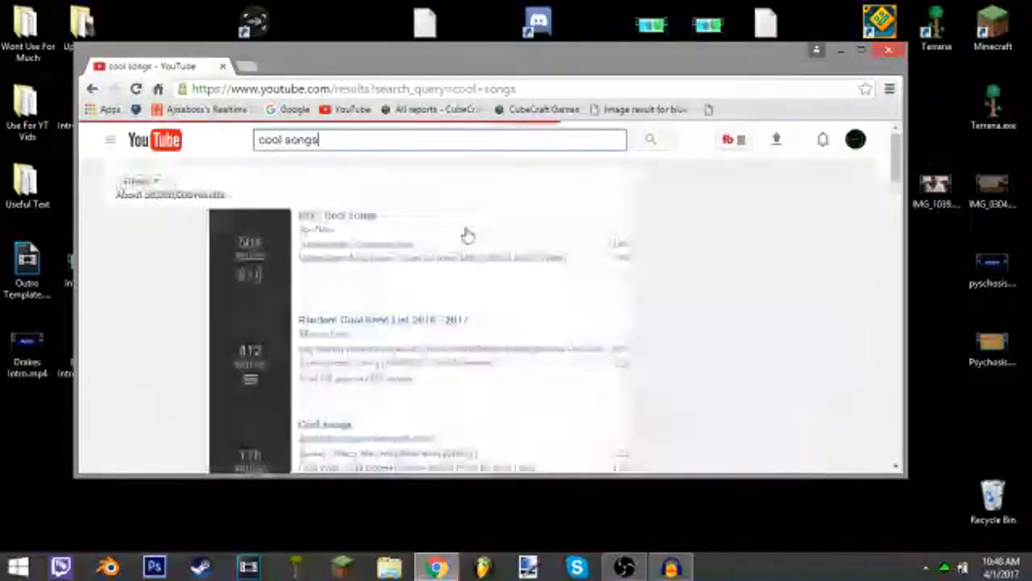
{"action": "scroll", "scroll_direction": "down", "scroll_amount": 3}
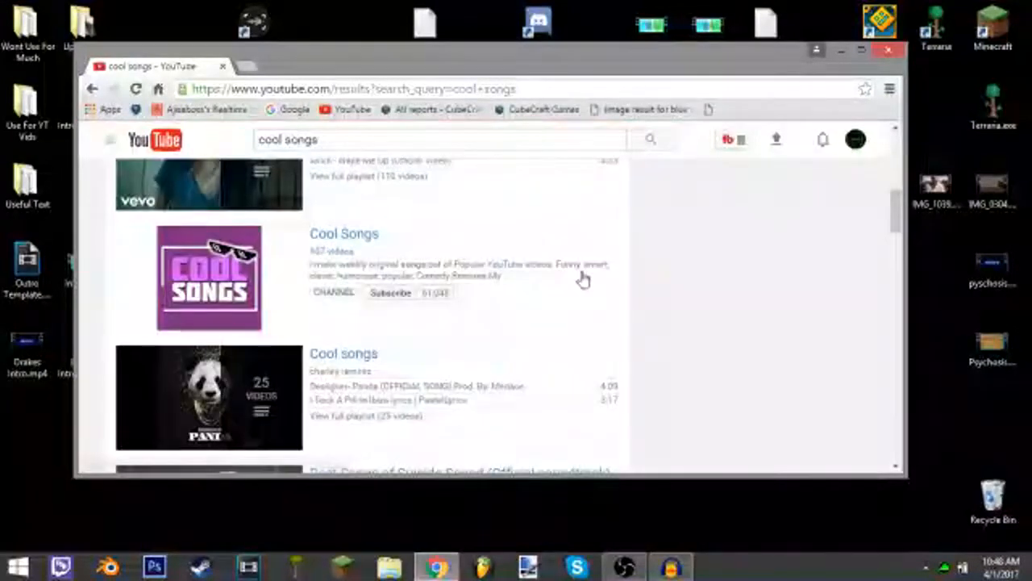
{"action": "scroll", "scroll_direction": "down", "scroll_amount": 3}
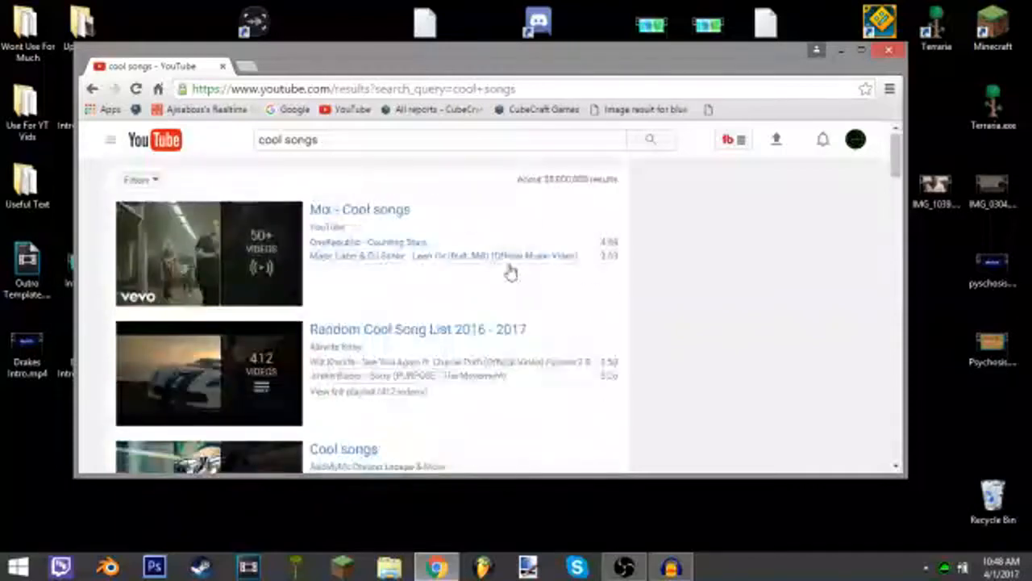
{"action": "triple_click", "coordinate": [288, 140]}
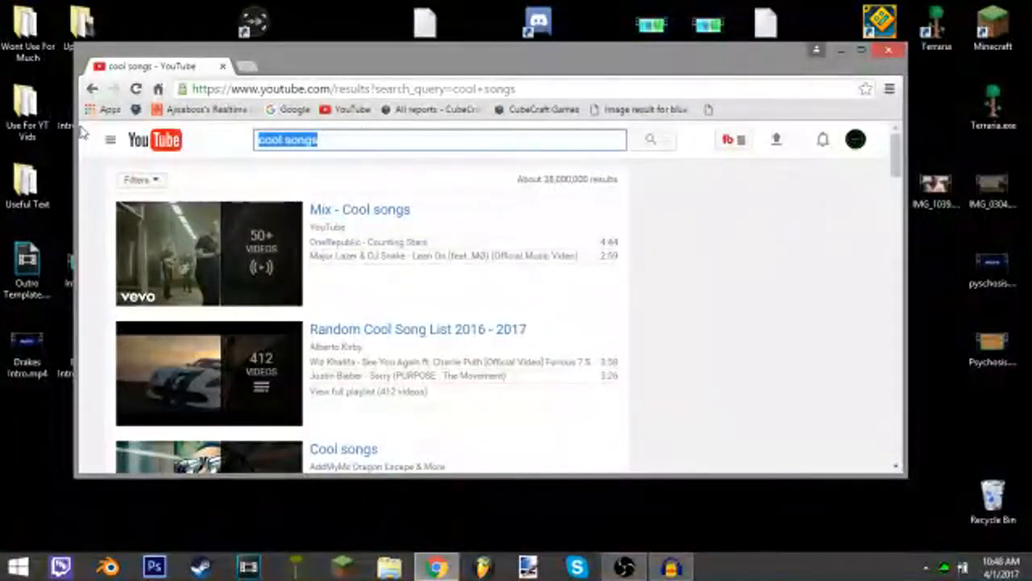
{"action": "type", "text": "son"}
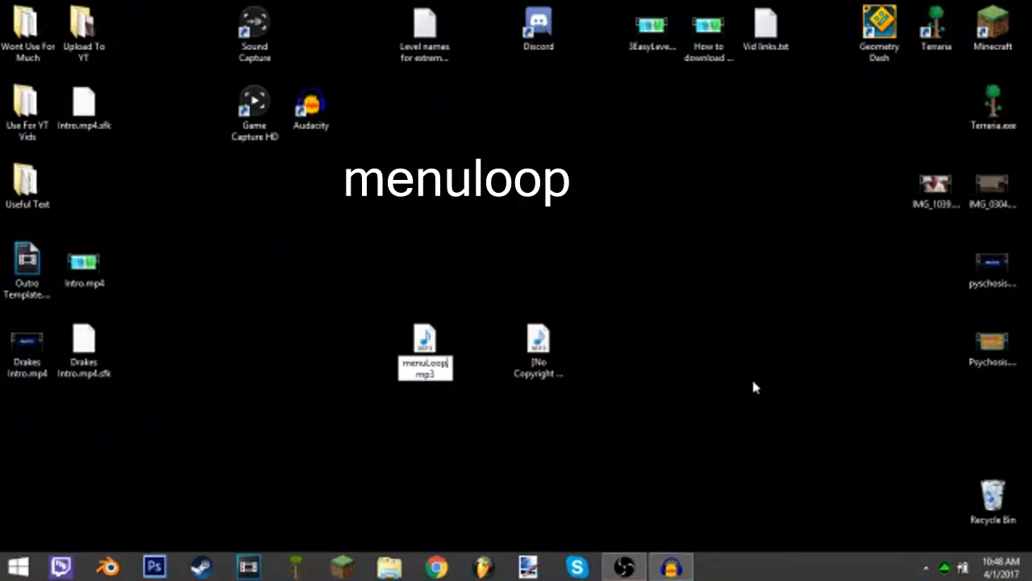
Step: Commit the downloaded MP3's new name, menuLoop.mp3, on the desktop
{"action": "left_click", "coordinate": [425, 345]}
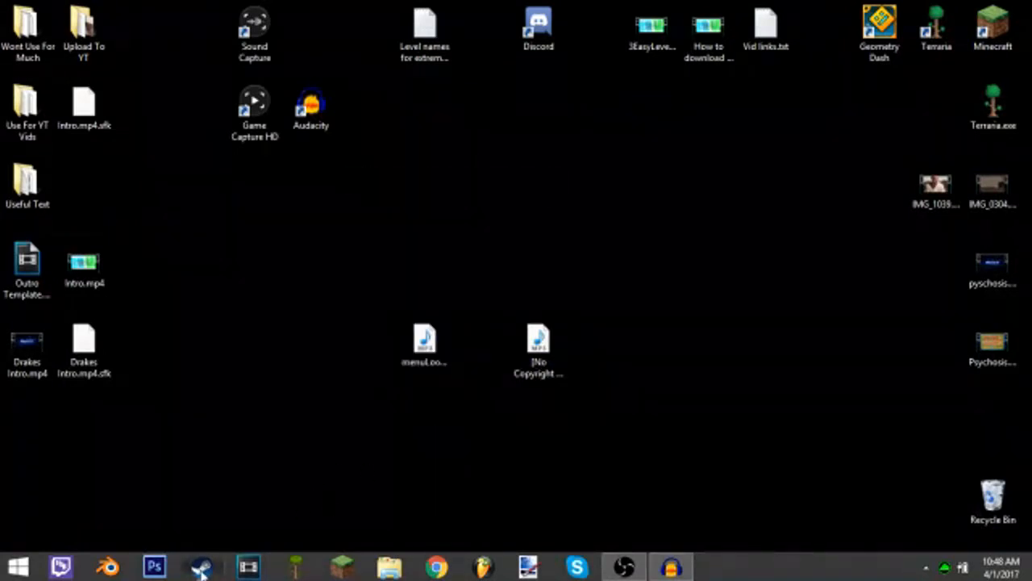
Step: Open Geometry Dash's local files folder through its Steam Library properties
{"action": "left_click", "coordinate": [202, 563]}
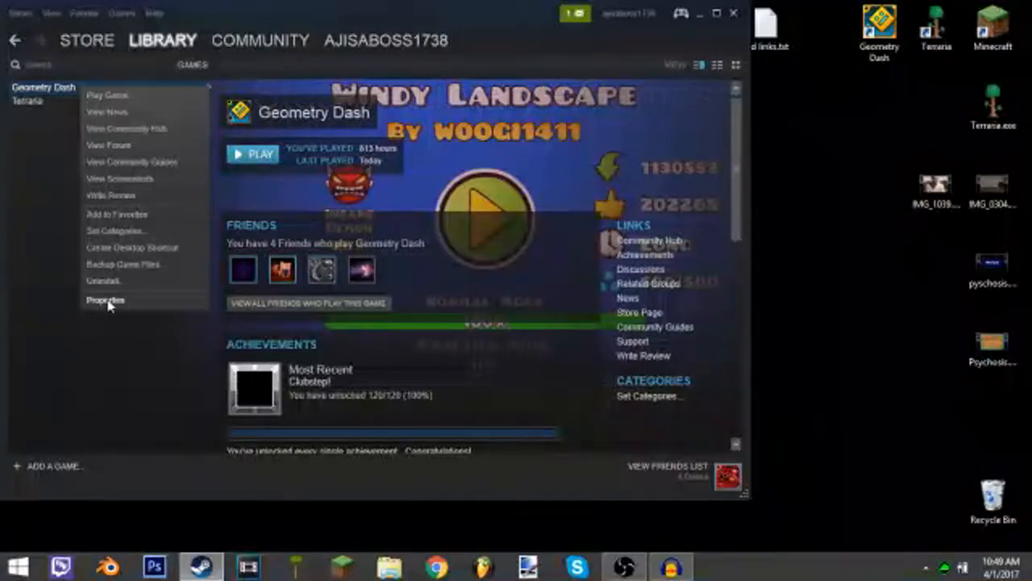
{"action": "left_click", "coordinate": [105, 300]}
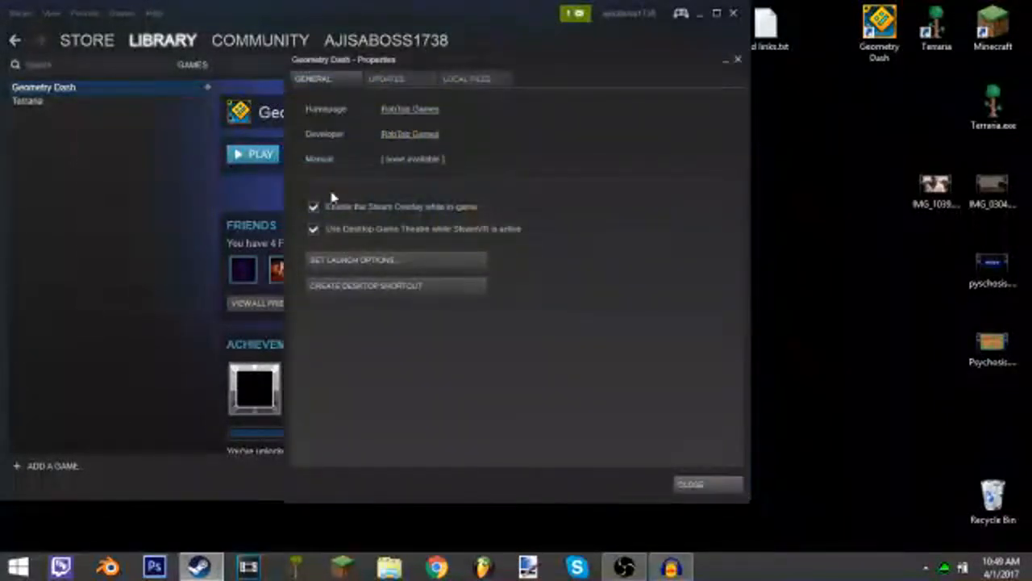
{"action": "left_click", "coordinate": [467, 78]}
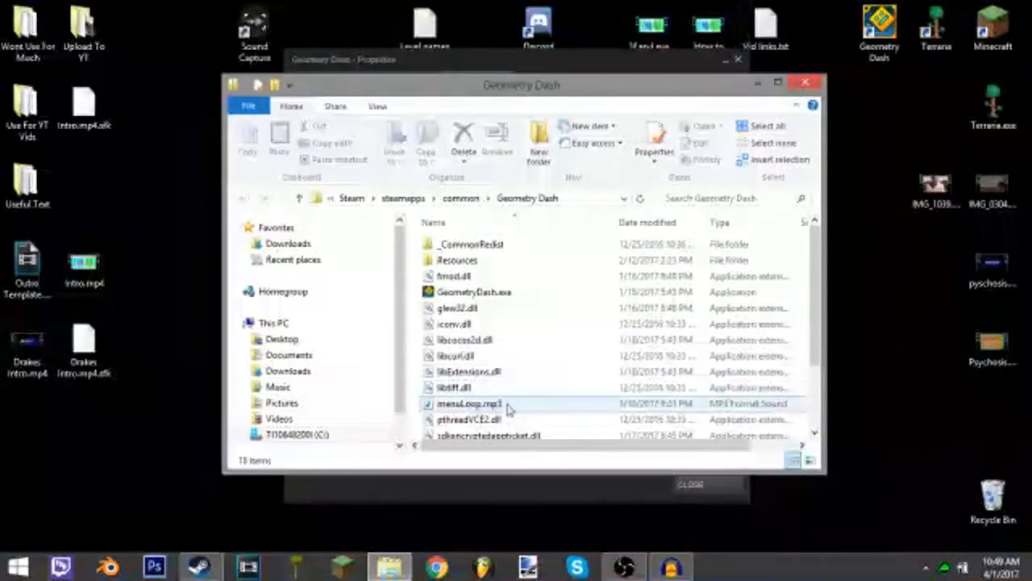
Step: Move the game's original menuLoop.mp3 into the Useful Text folder
{"action": "left_click", "coordinate": [460, 404]}
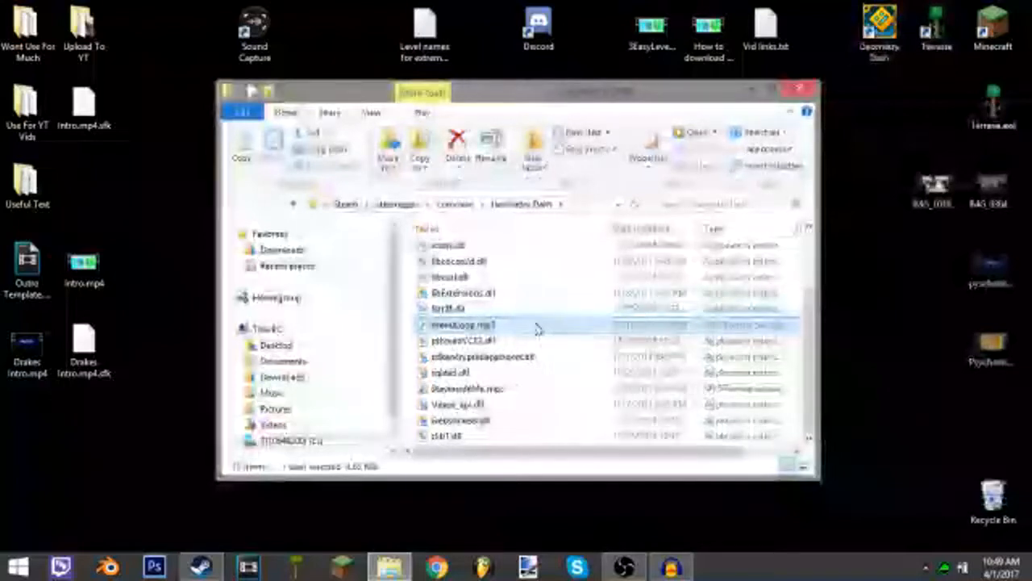
{"action": "double_click", "coordinate": [460, 326]}
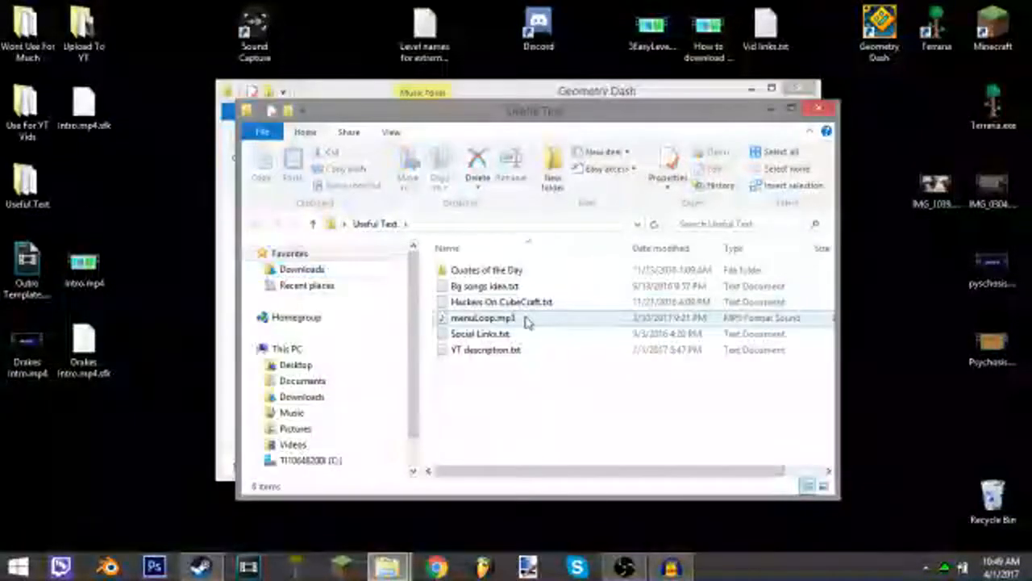
{"action": "double_click", "coordinate": [482, 317]}
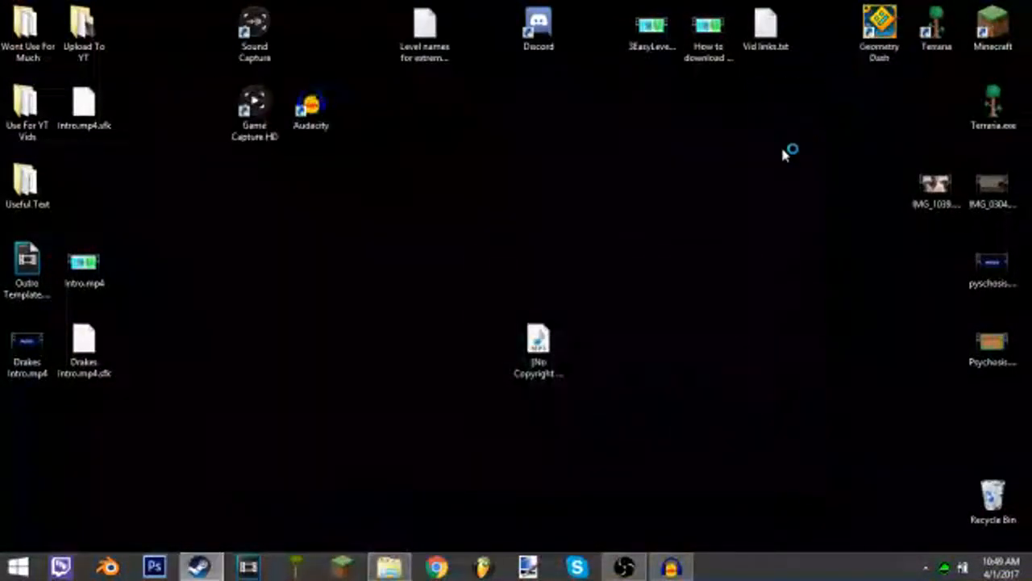
{"action": "double_click", "coordinate": [873, 20]}
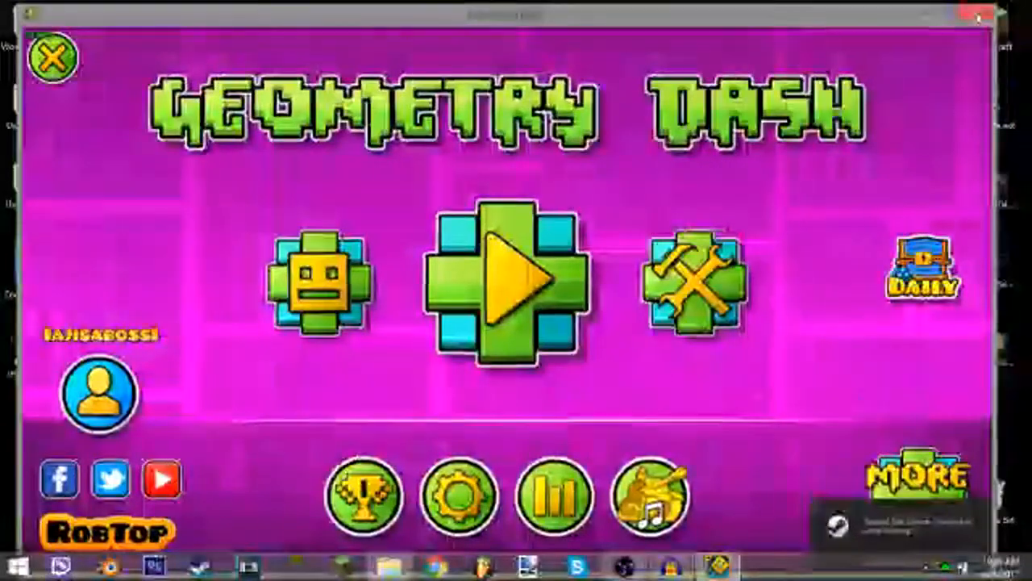
{"action": "left_click", "coordinate": [512, 291]}
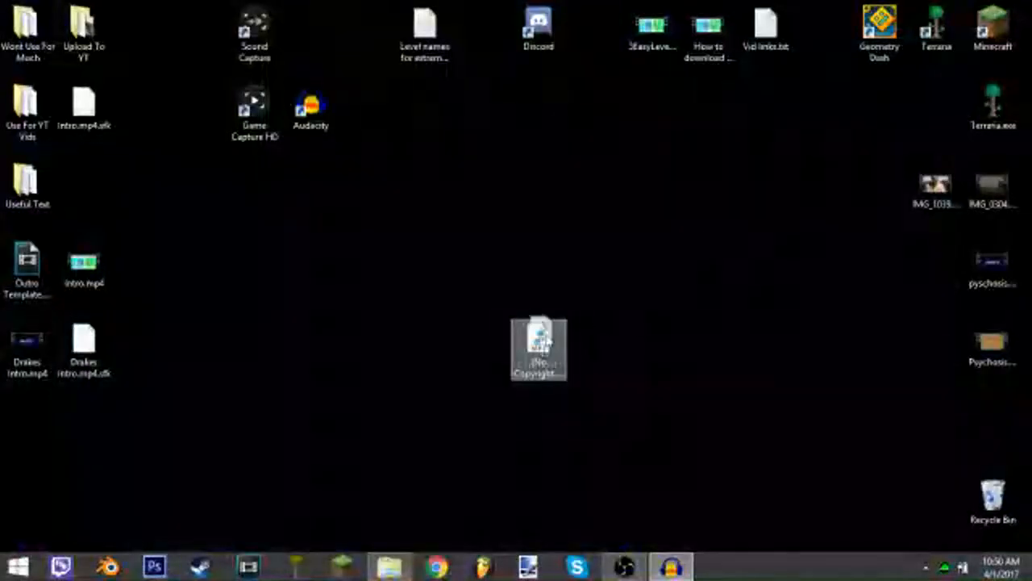
{"action": "double_click", "coordinate": [537, 347]}
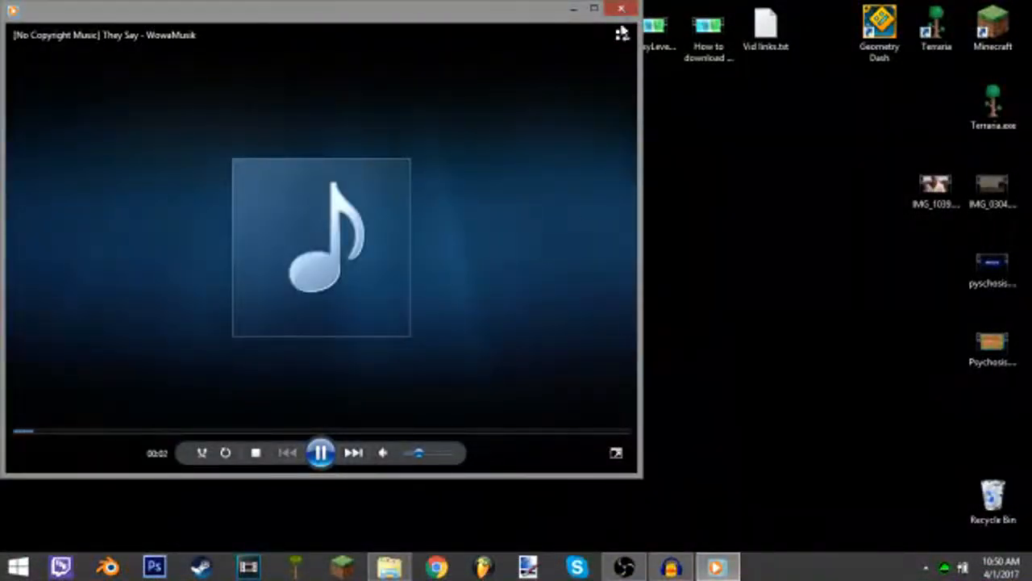
{"action": "left_click", "coordinate": [621, 9]}
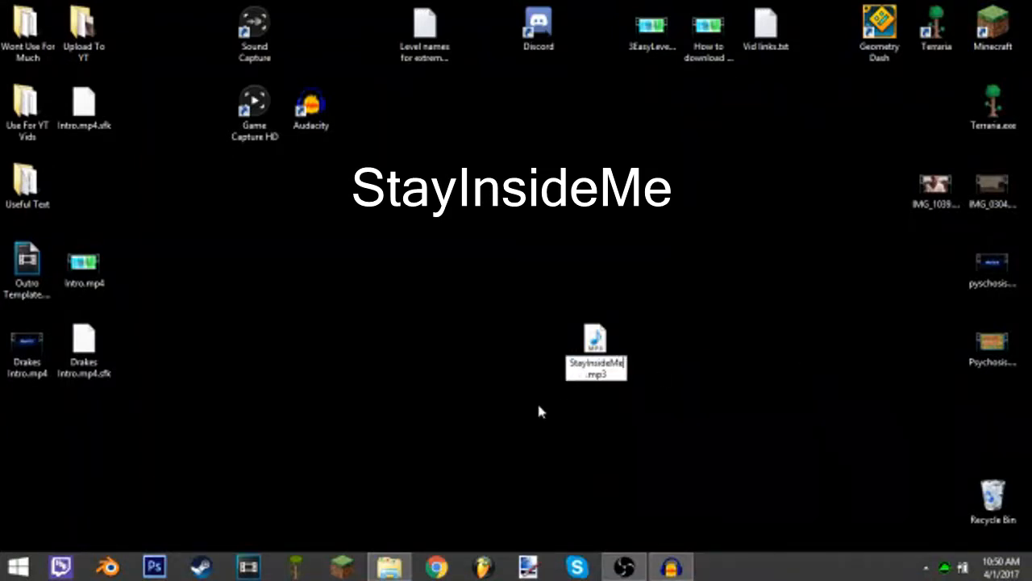
Step: Drag StayInsideMe.mp3 left to where menuLoop.mp3 used to sit
{"action": "left_click_drag", "start_coordinate": [595, 352], "coordinate": [425, 352]}
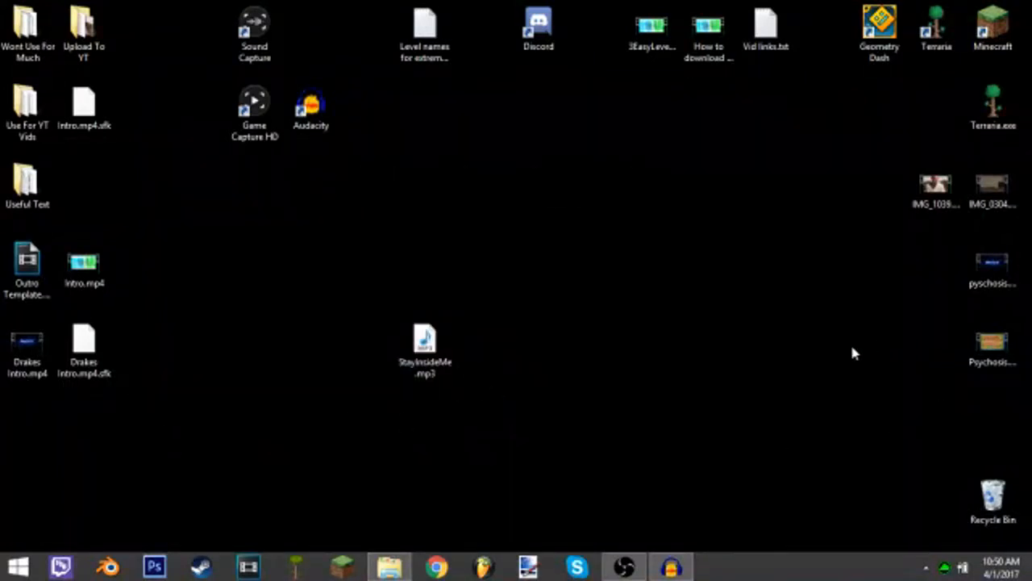
{"action": "mouse_move", "coordinate": [488, 424]}
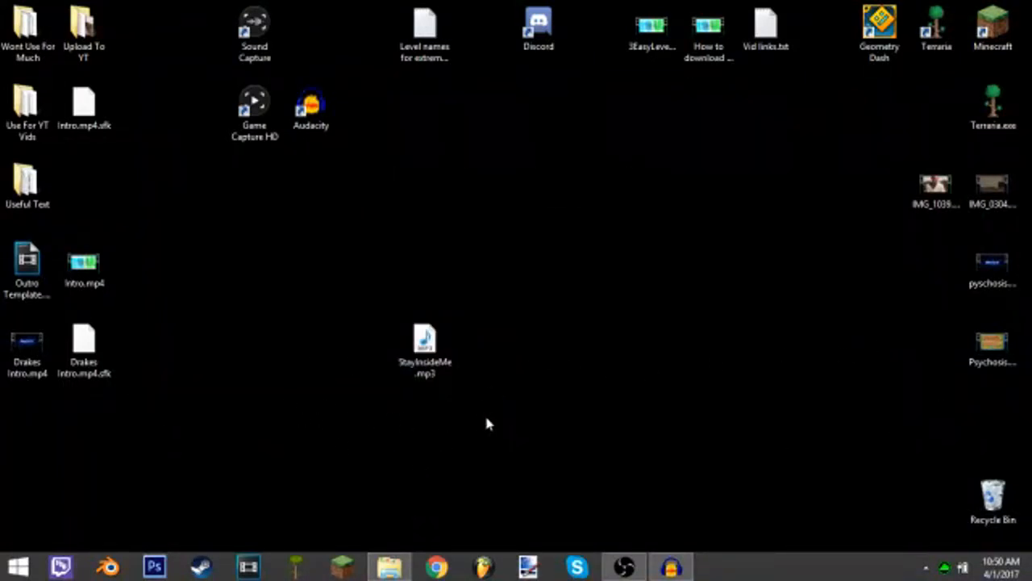
{"action": "mouse_move", "coordinate": [399, 394]}
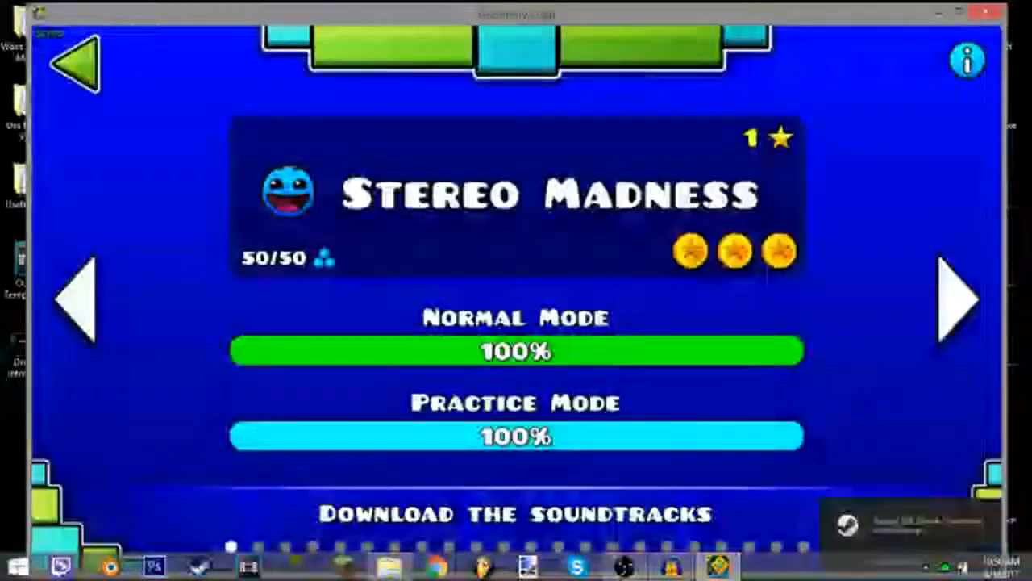
Step: Bring up the Stereo Madness level page in Geometry Dash
{"action": "left_click", "coordinate": [513, 352]}
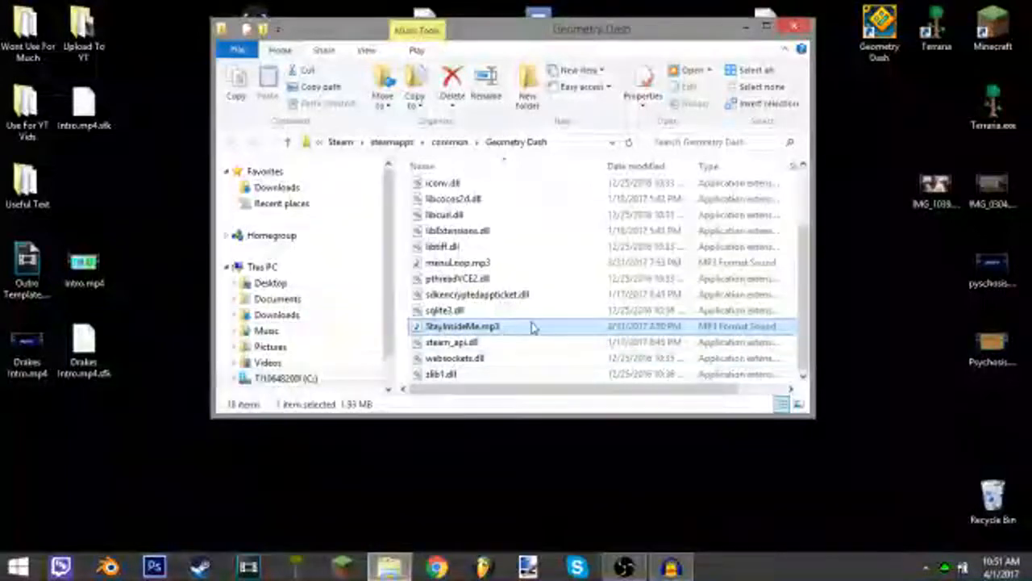
{"action": "mouse_move", "coordinate": [494, 264]}
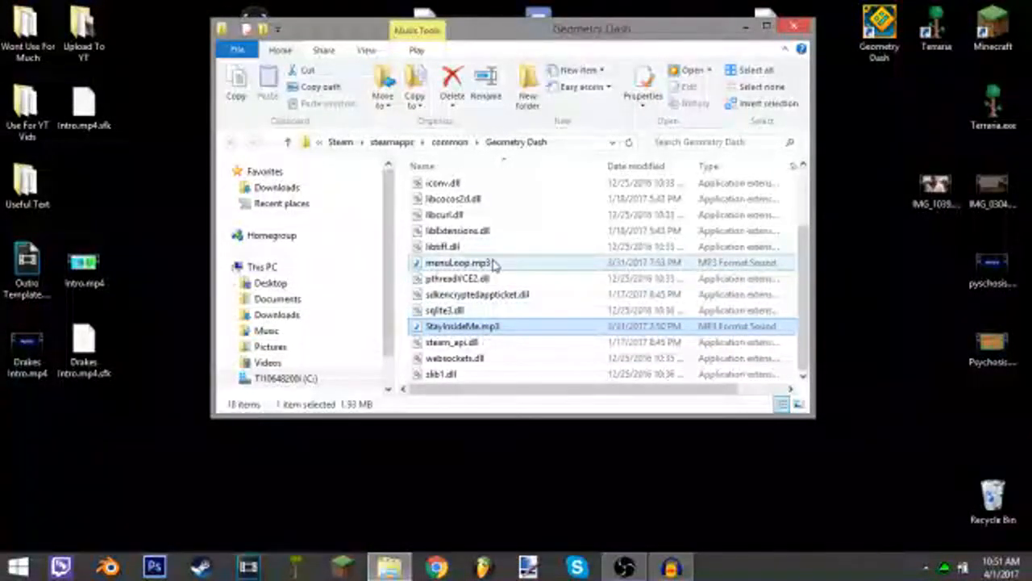
{"action": "mouse_move", "coordinate": [530, 380]}
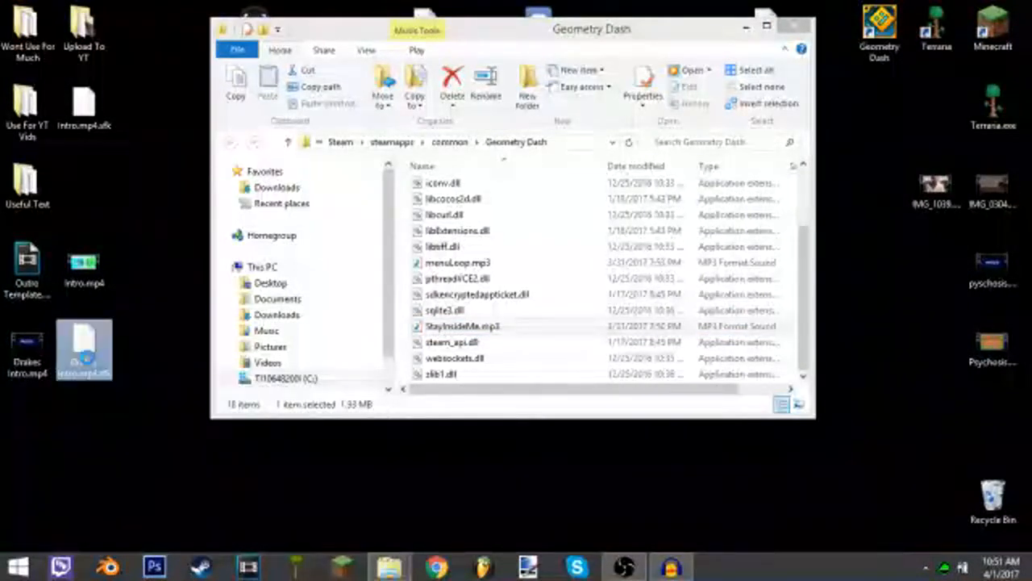
{"action": "right_click", "coordinate": [83, 347]}
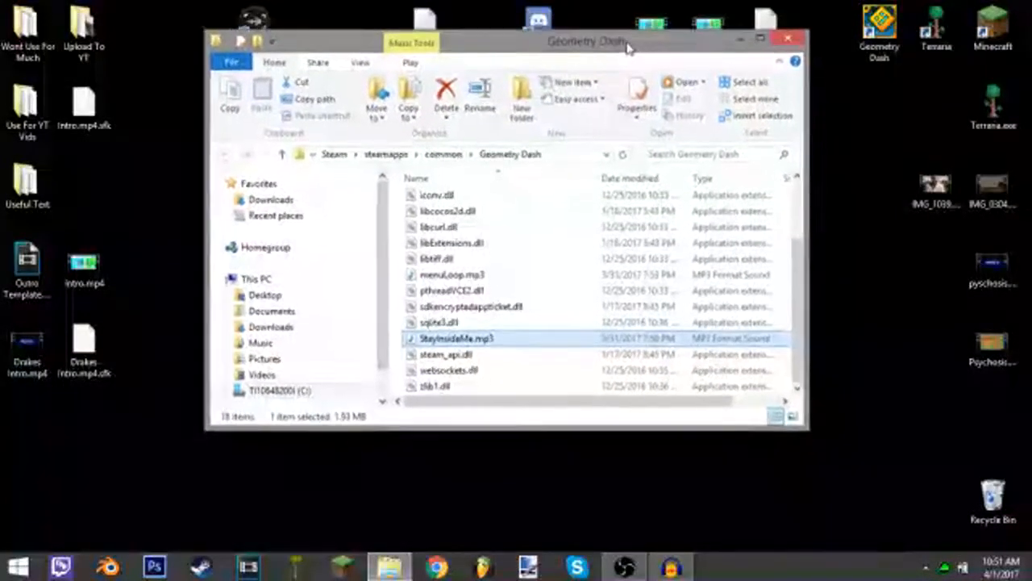
Step: Dismiss the Geometry Dash folder window so the desktop shows
{"action": "left_click_drag", "start_coordinate": [589, 41], "coordinate": [585, 5]}
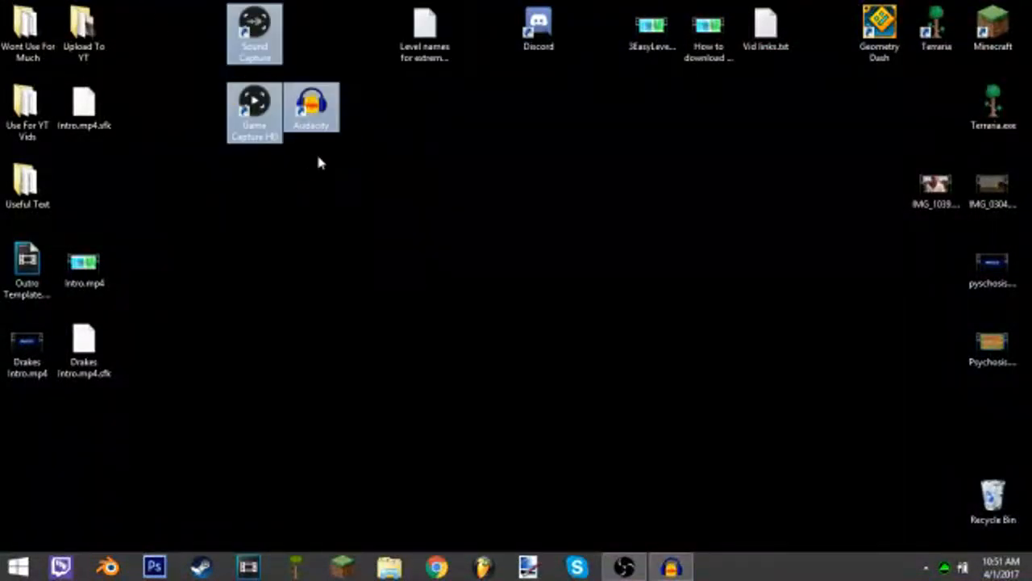
{"action": "mouse_move", "coordinate": [208, 25]}
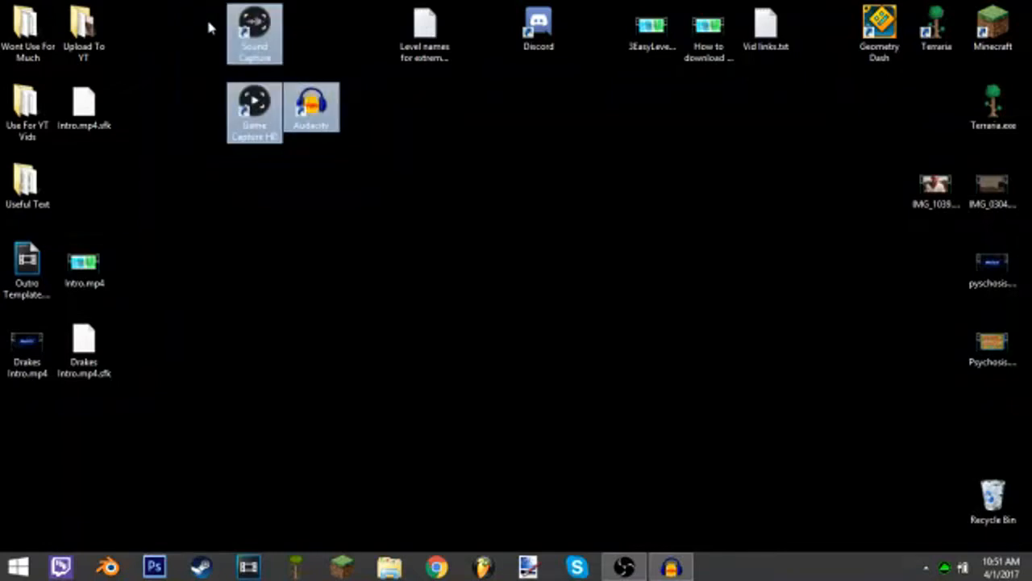
Step: Navigate C: > Program Files (x86) > Steam > steamapps > common > Geometry Dash
{"action": "left_click", "coordinate": [168, 431]}
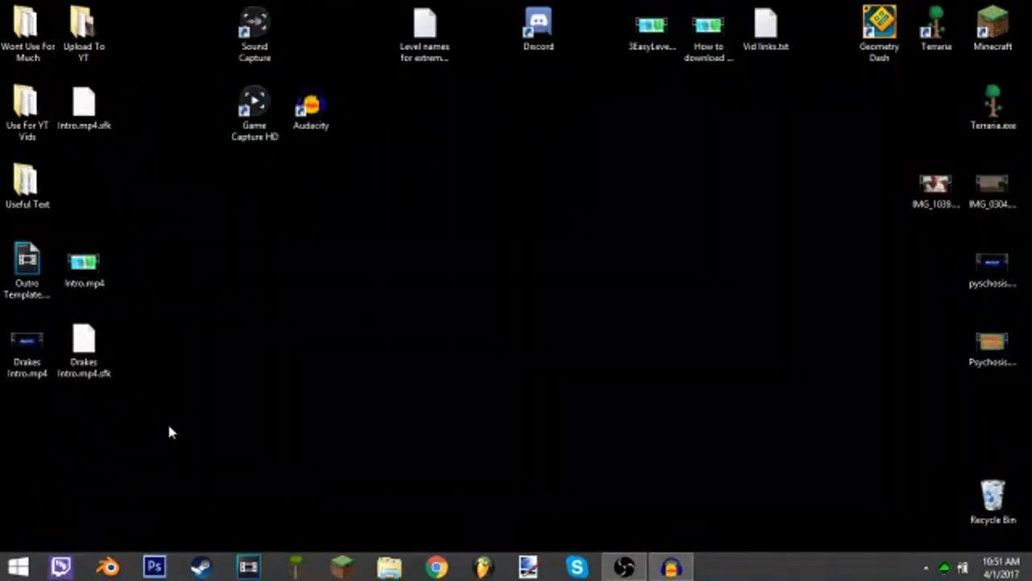
{"action": "mouse_move", "coordinate": [379, 544]}
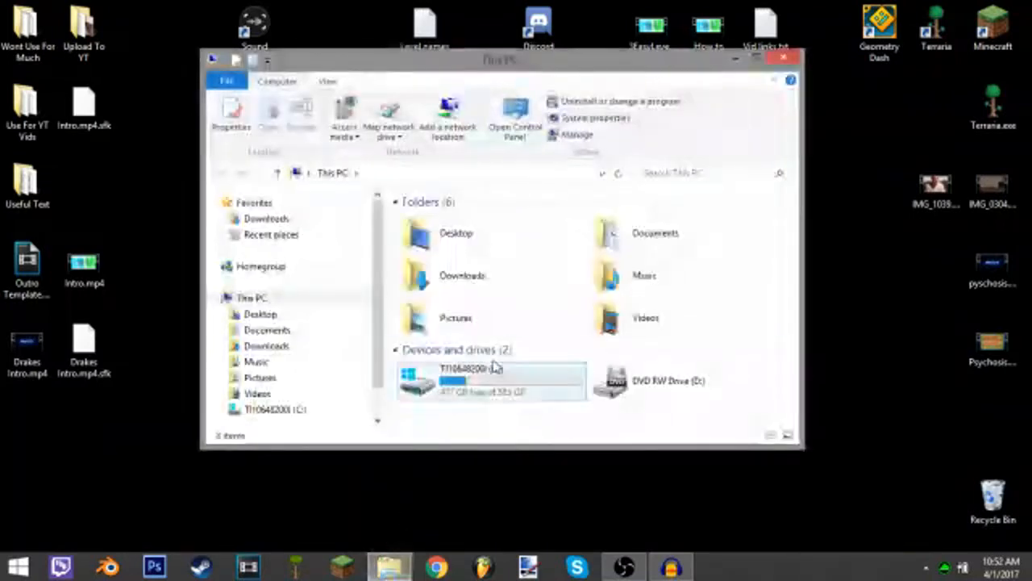
{"action": "double_click", "coordinate": [484, 380]}
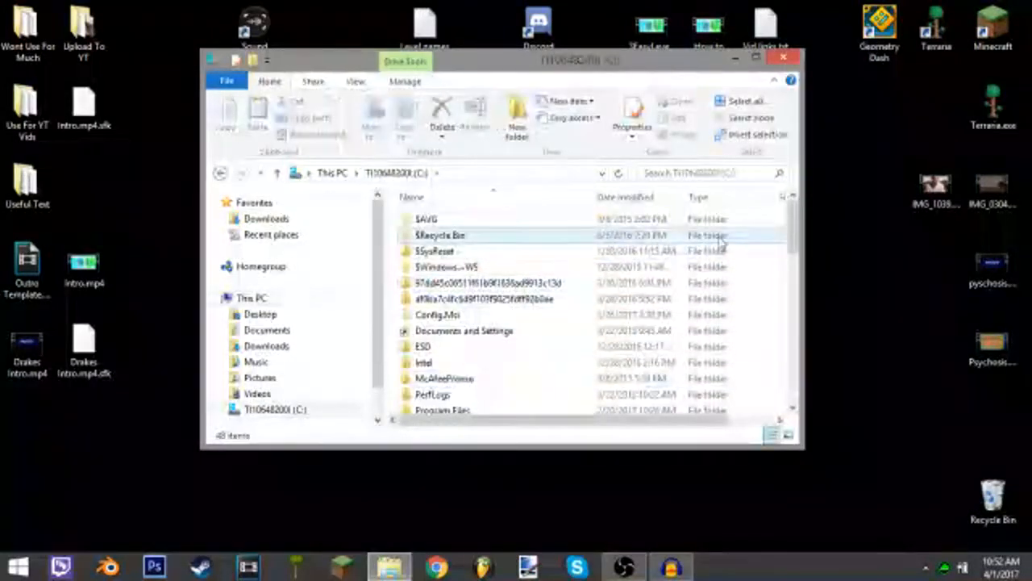
{"action": "scroll", "scroll_direction": "down", "scroll_amount": 3}
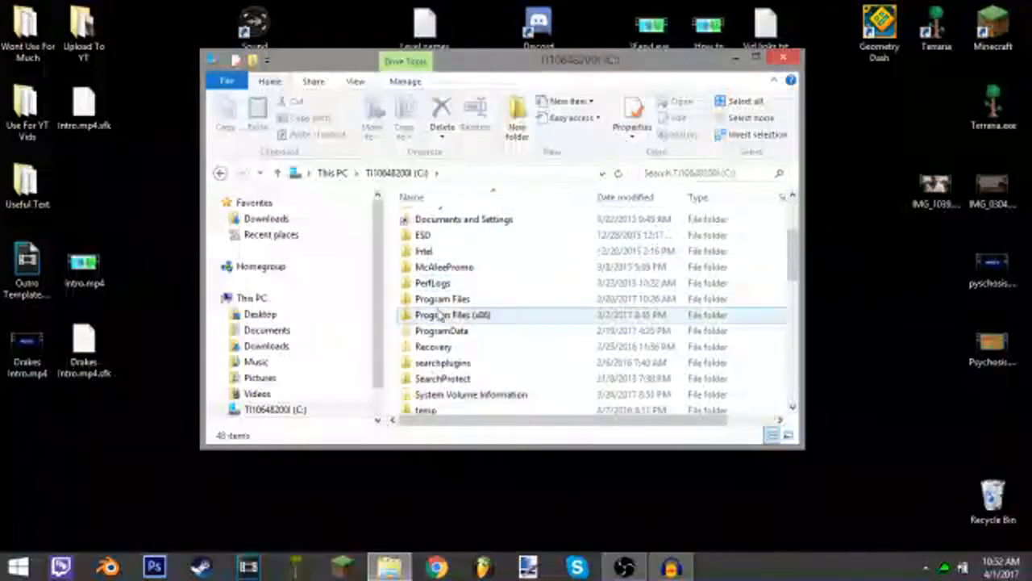
{"action": "double_click", "coordinate": [444, 314]}
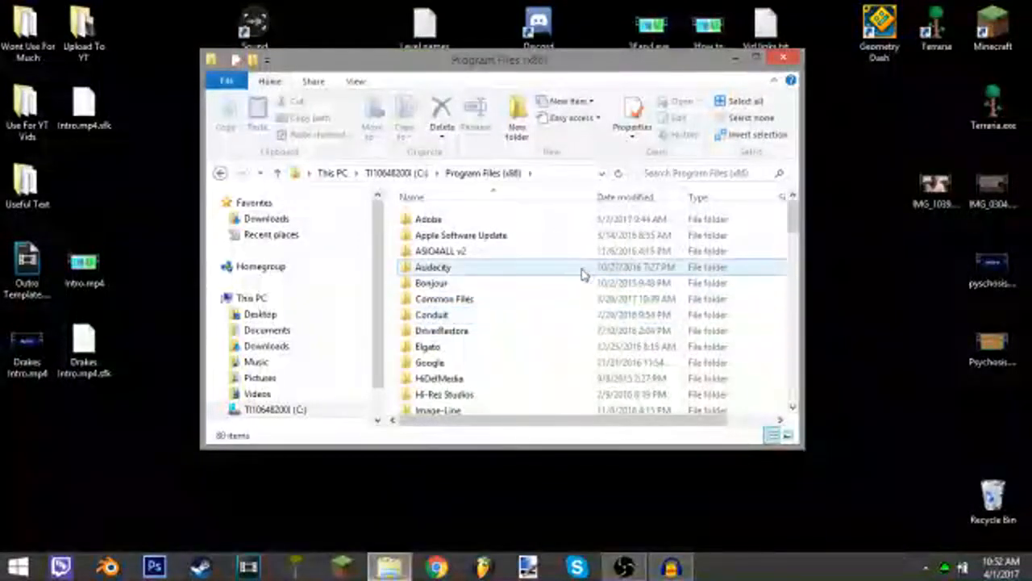
{"action": "scroll", "scroll_direction": "down", "scroll_amount": 3}
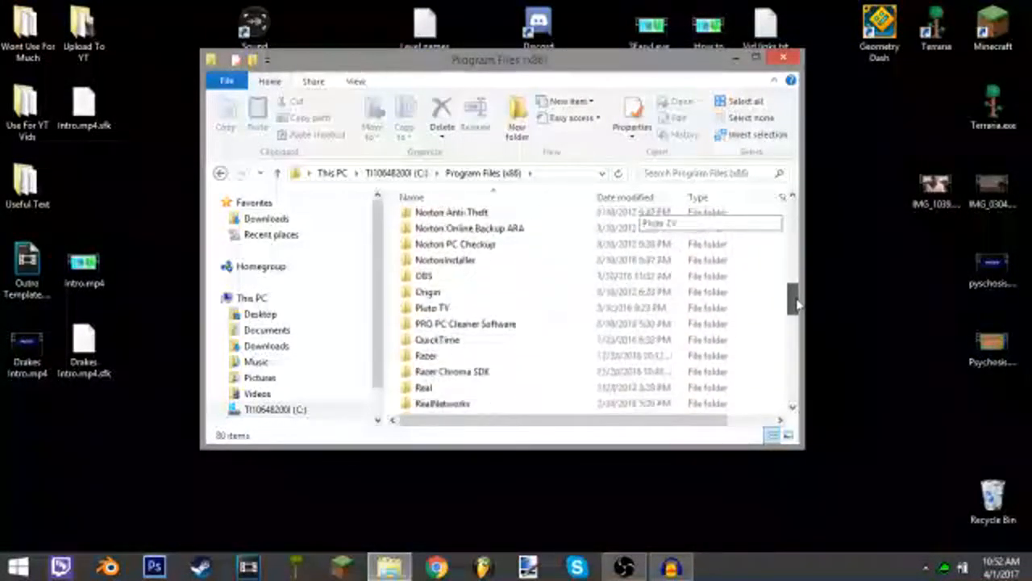
{"action": "scroll", "scroll_direction": "down", "scroll_amount": 3}
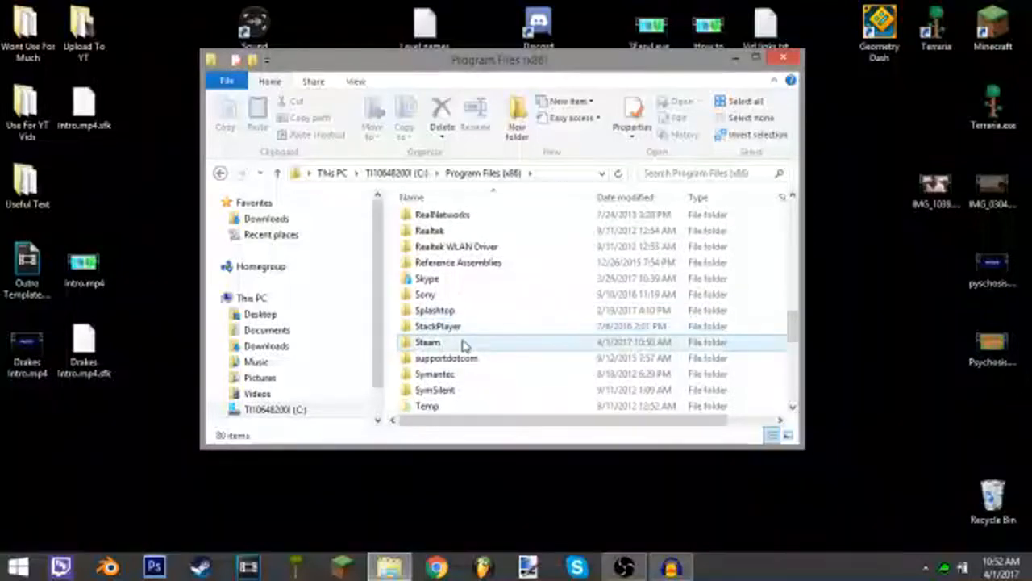
{"action": "double_click", "coordinate": [428, 342]}
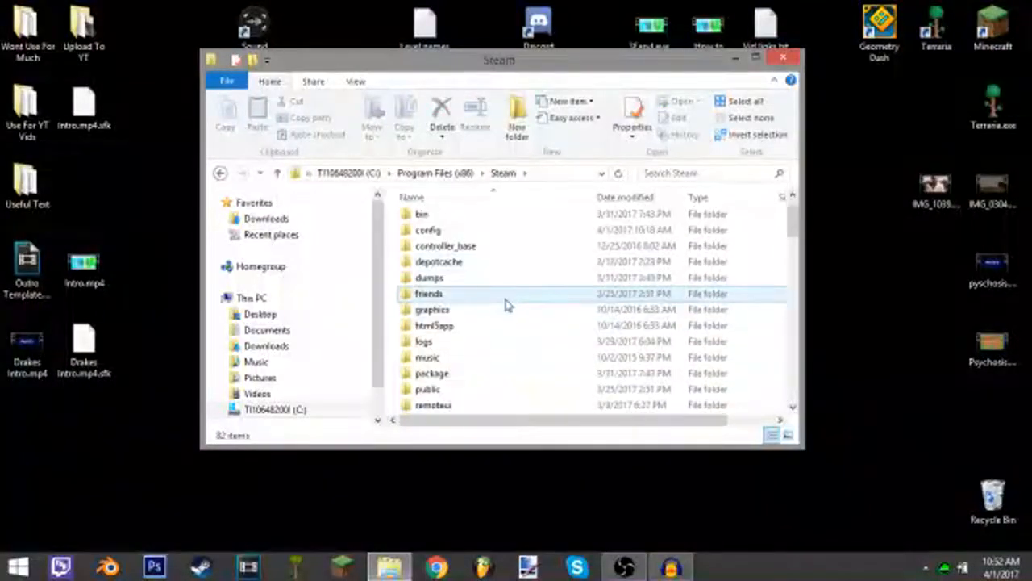
{"action": "scroll", "scroll_direction": "down", "scroll_amount": 3}
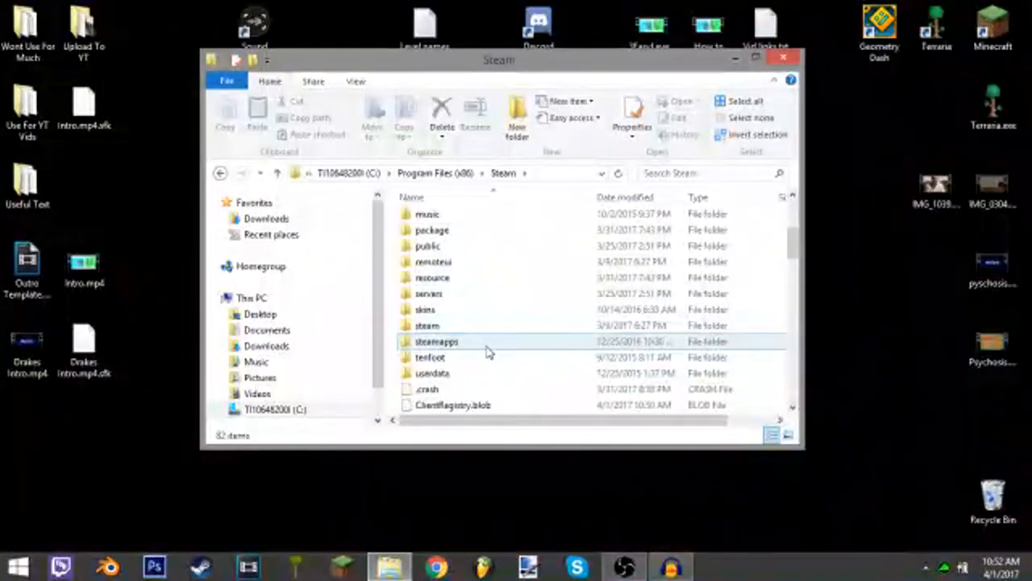
{"action": "double_click", "coordinate": [436, 341]}
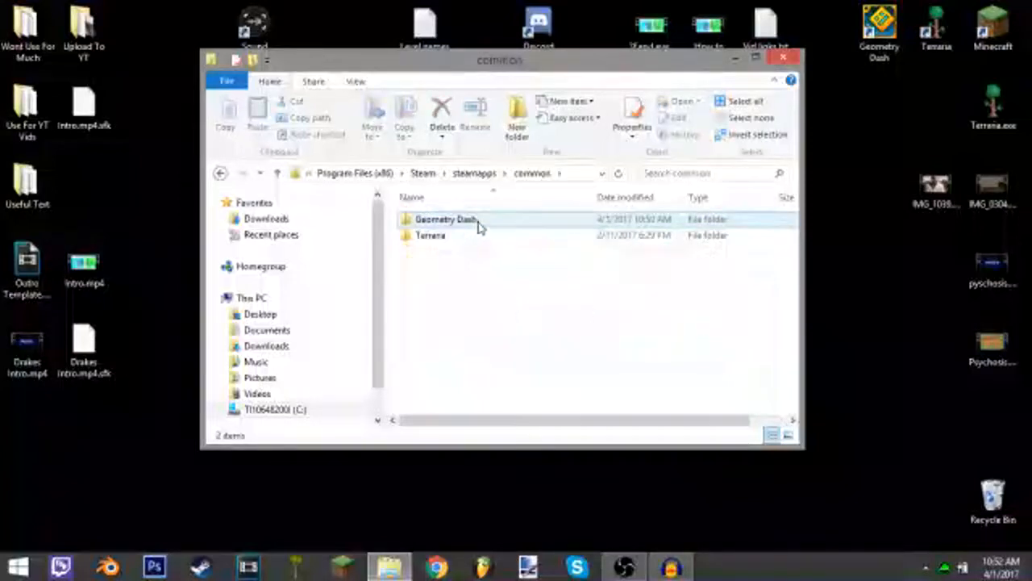
{"action": "double_click", "coordinate": [445, 218]}
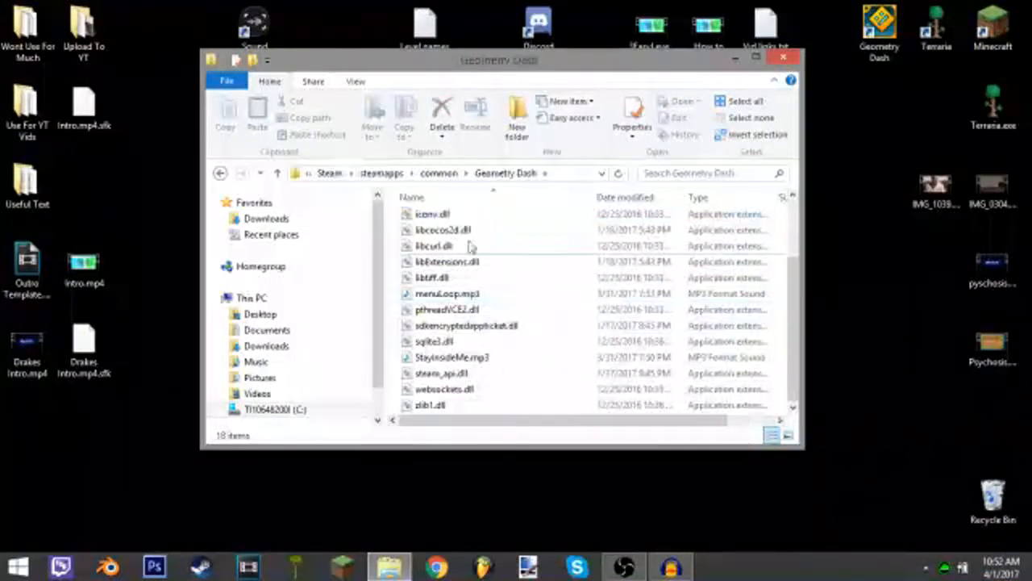
{"action": "mouse_move", "coordinate": [932, 20]}
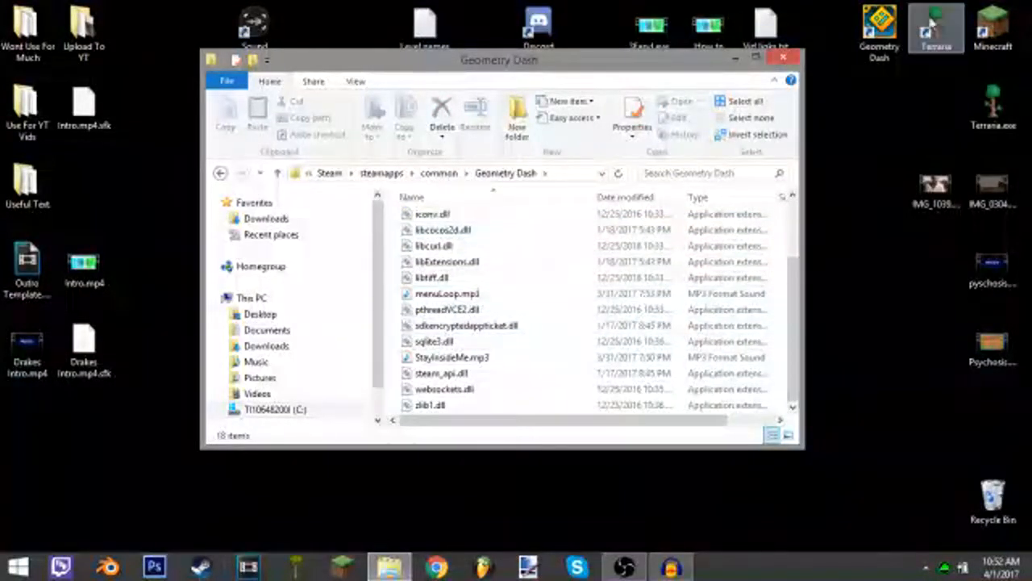
Step: Close the Geometry Dash folder window with its X button
{"action": "left_click", "coordinate": [781, 57]}
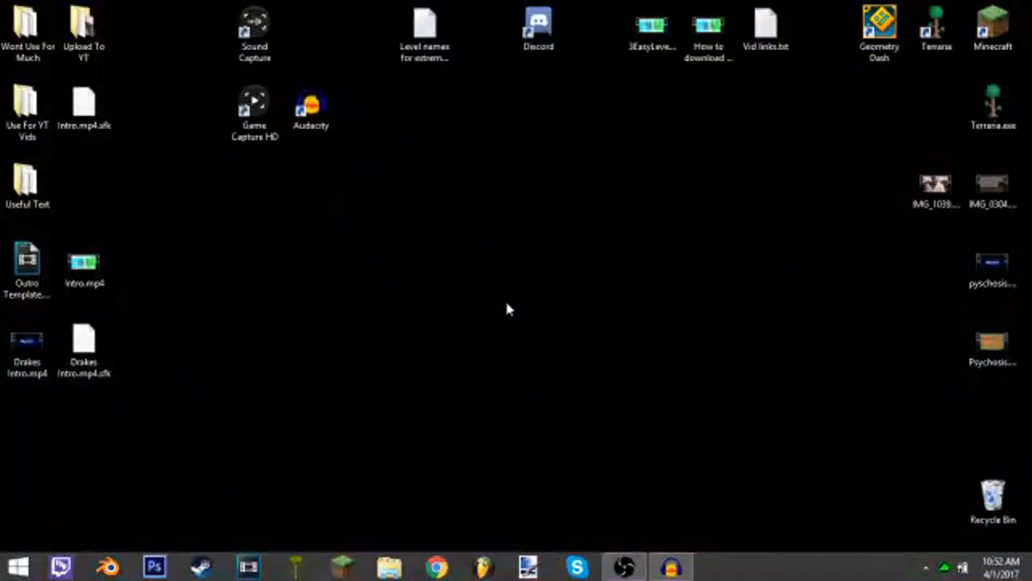
{"action": "mouse_move", "coordinate": [409, 536]}
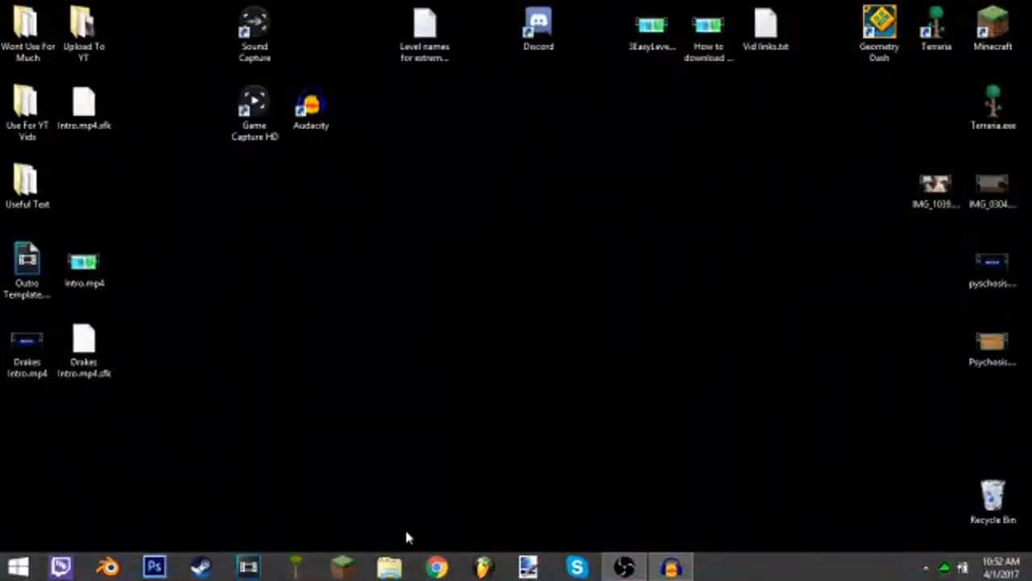
{"action": "mouse_move", "coordinate": [387, 436]}
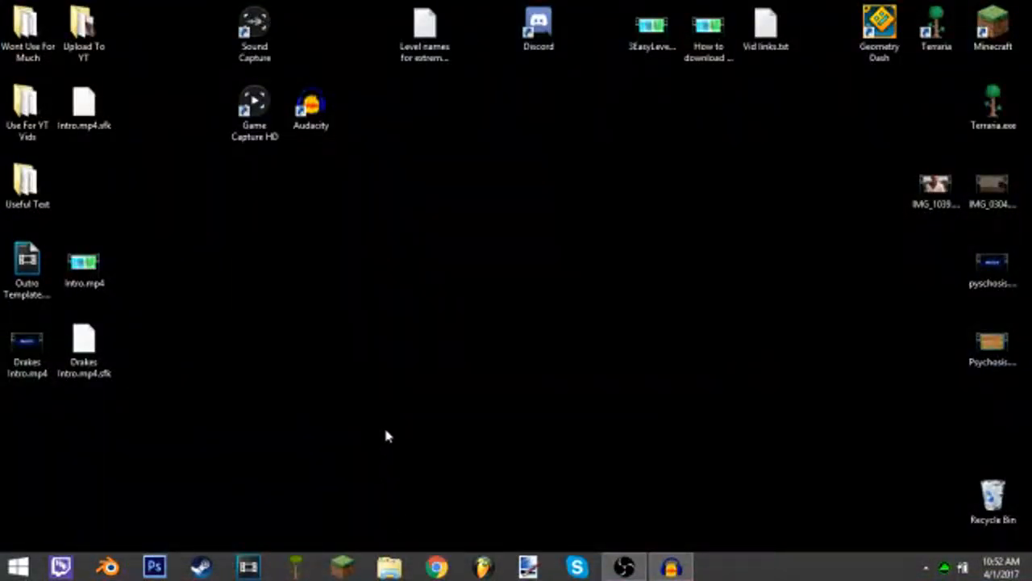
{"action": "mouse_move", "coordinate": [407, 427]}
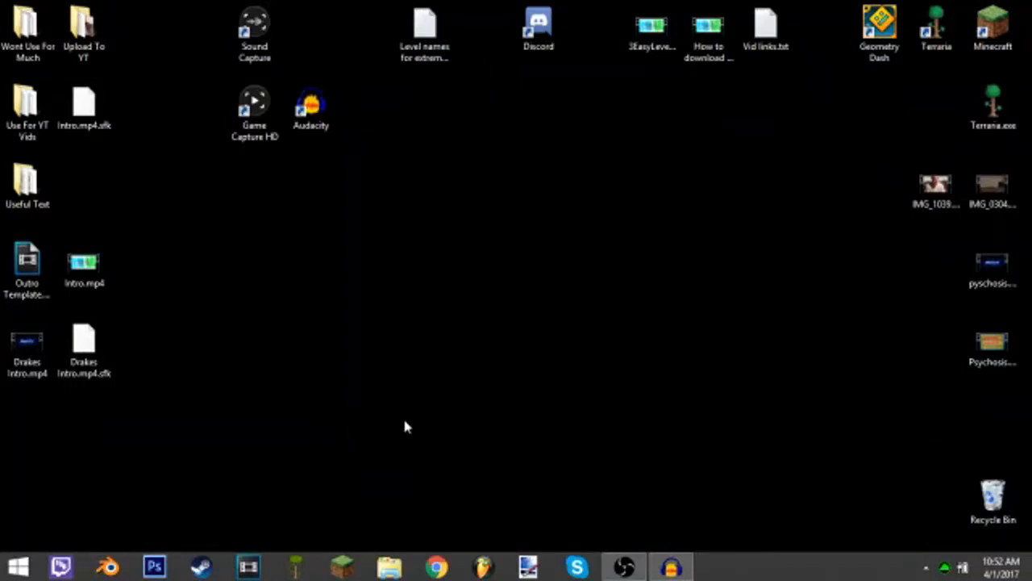
{"action": "mouse_move", "coordinate": [391, 351]}
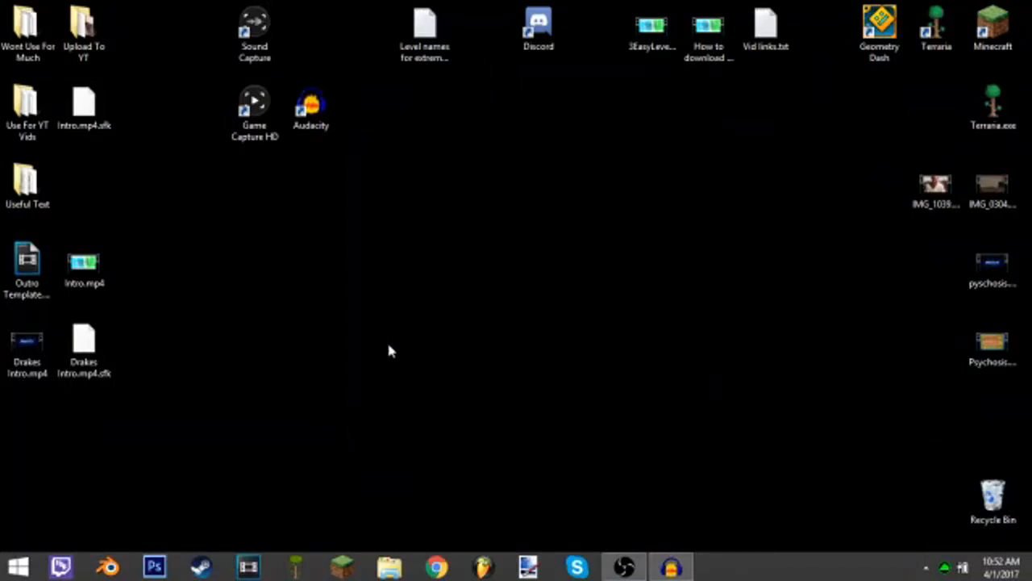
{"action": "mouse_move", "coordinate": [177, 464]}
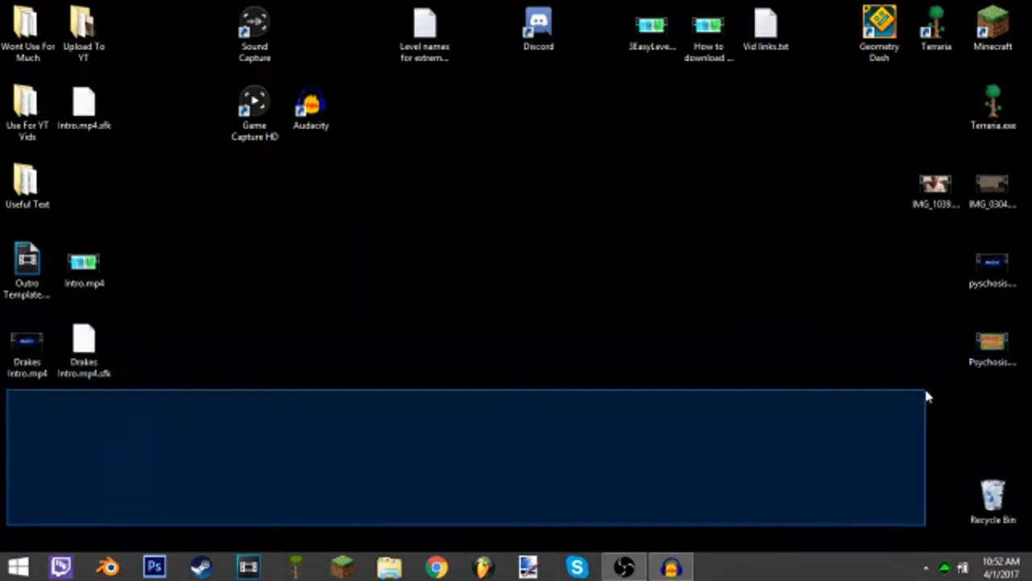
{"action": "left_click_drag", "start_coordinate": [927, 396], "coordinate": [967, 383]}
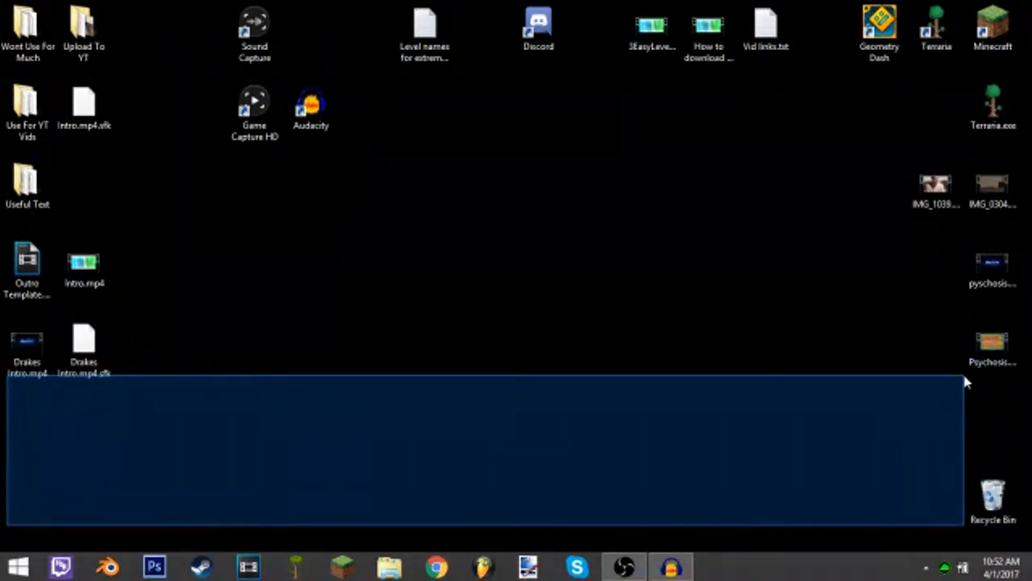